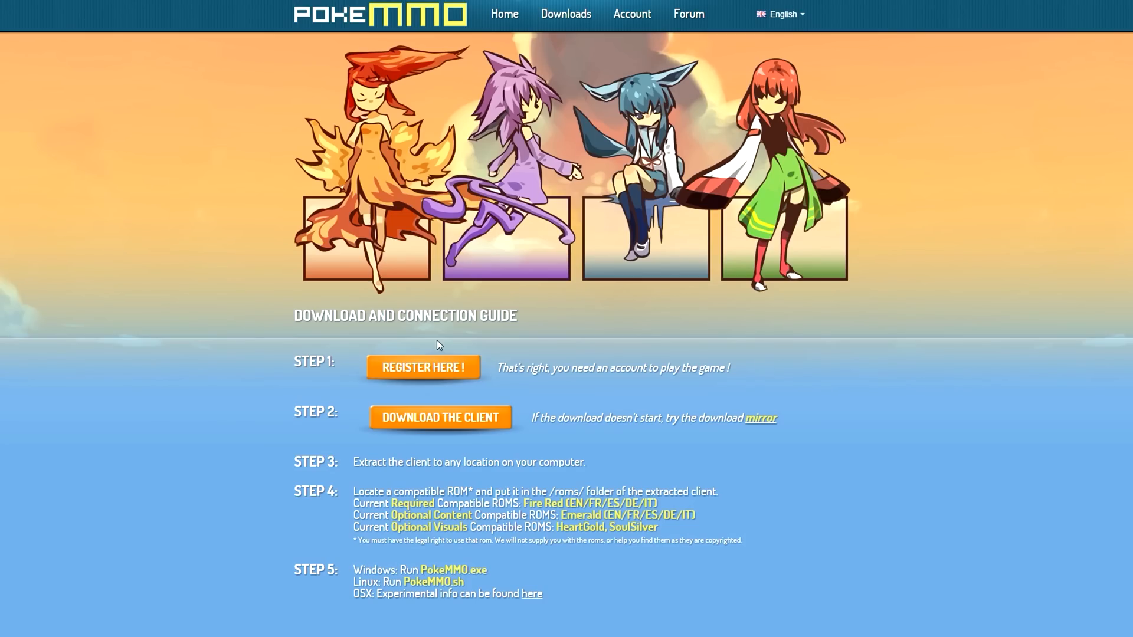
pyautogui.moveTo(662, 75)
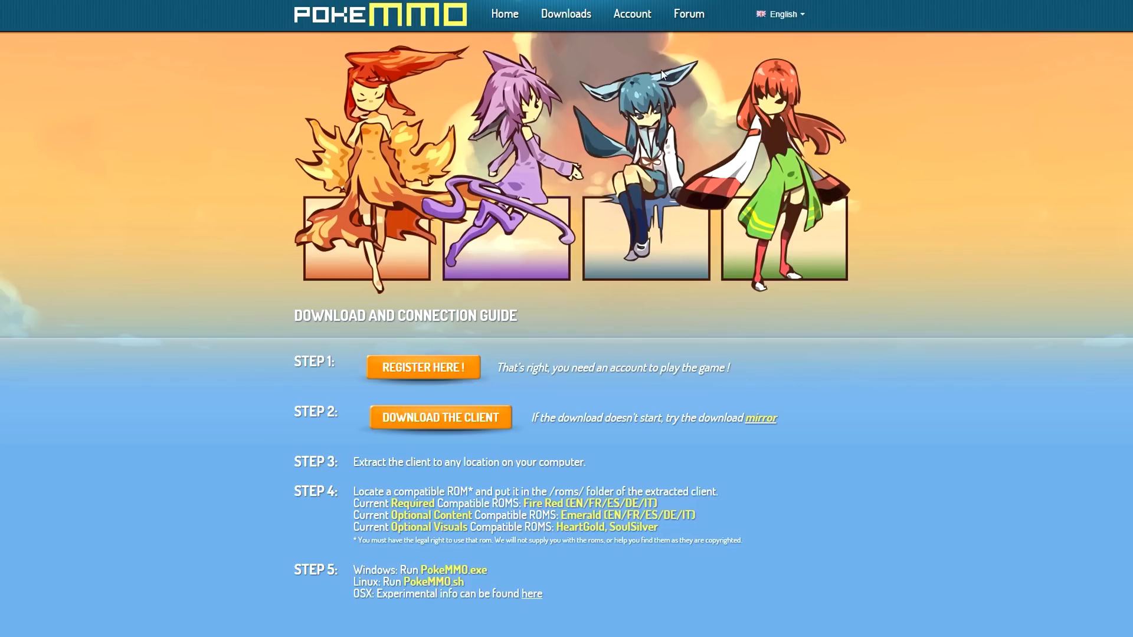
pyautogui.moveTo(420, 323)
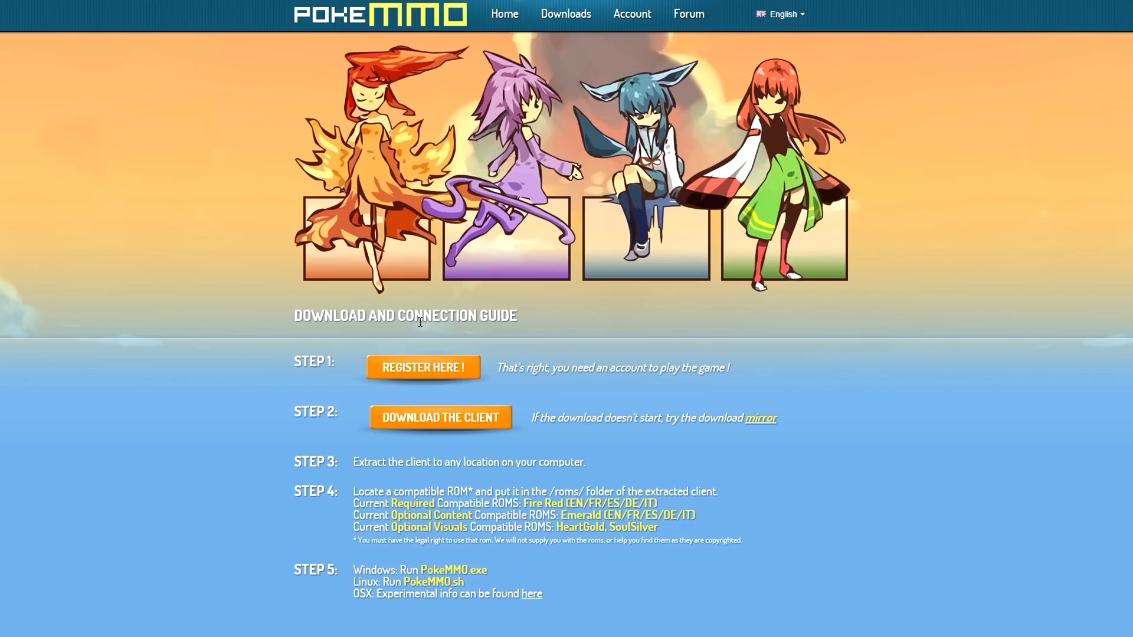
pyautogui.moveTo(299, 365)
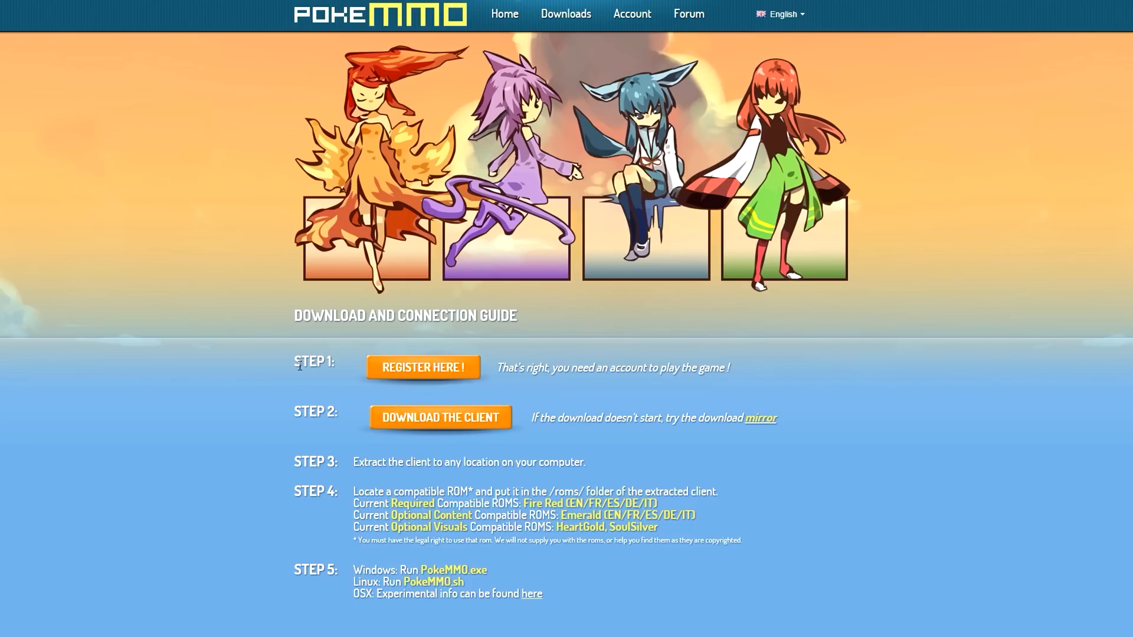
pyautogui.moveTo(419, 395)
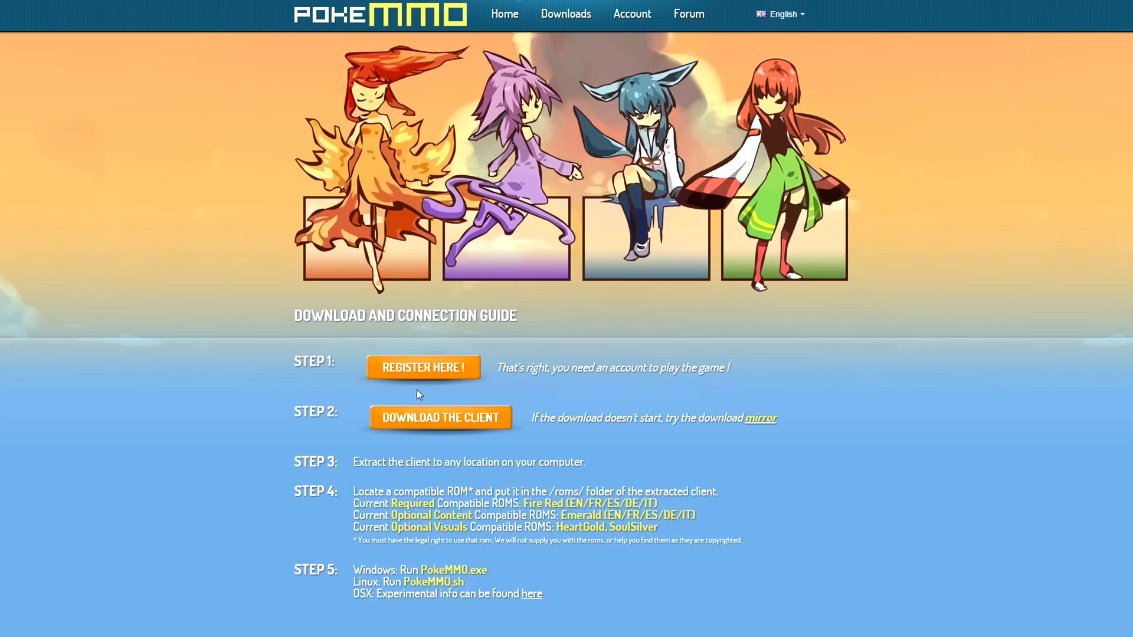
pyautogui.moveTo(398, 377)
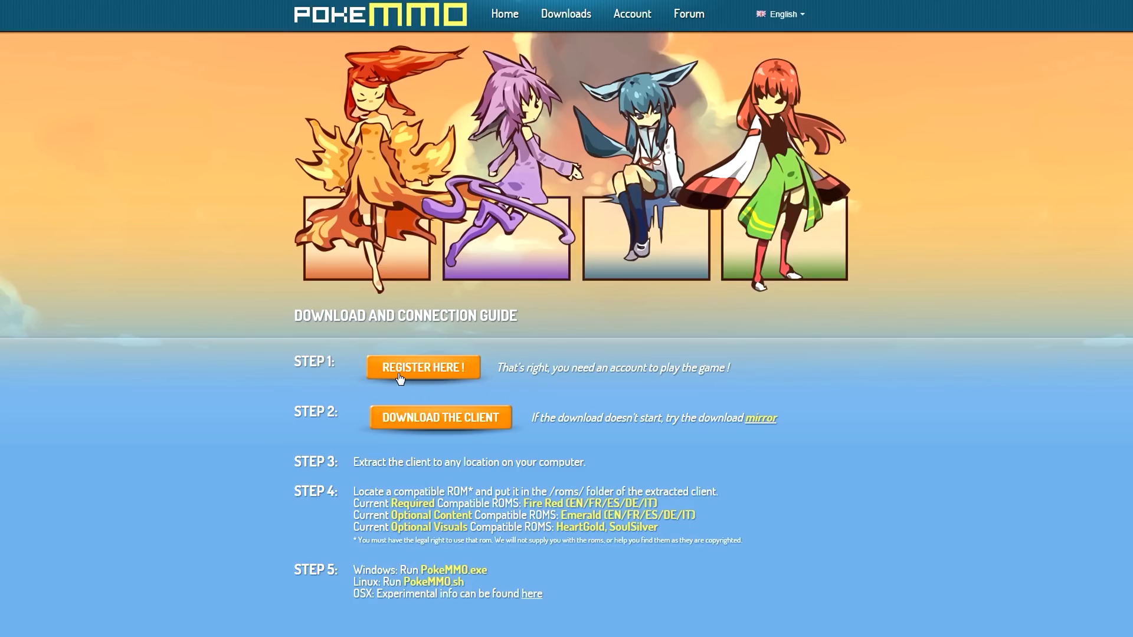
pyautogui.moveTo(426, 371)
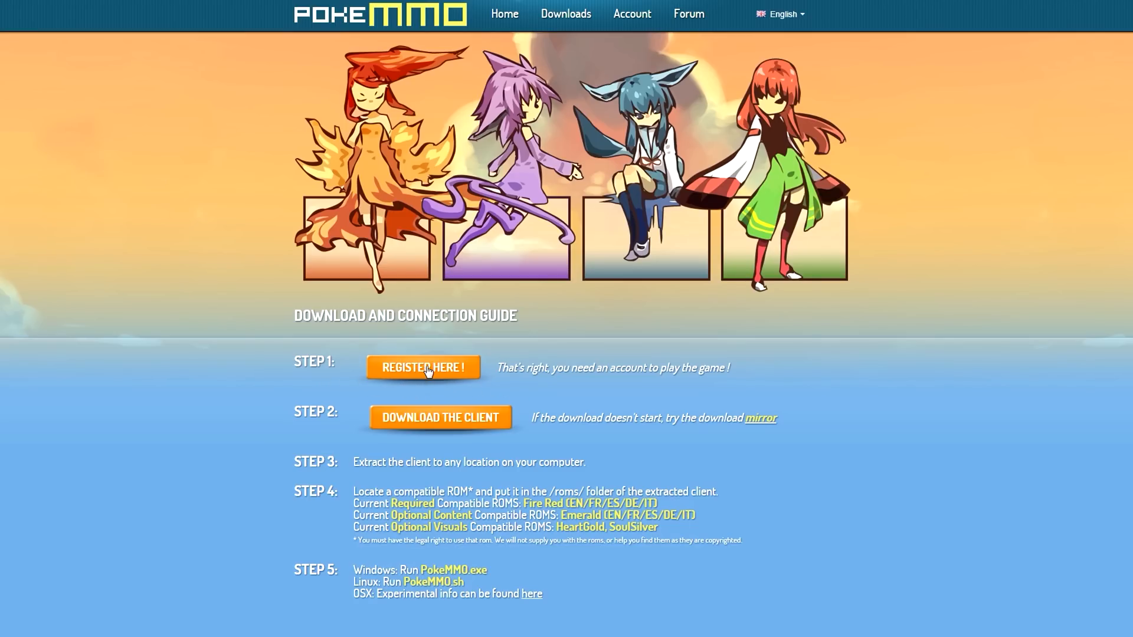
pyautogui.moveTo(424, 353)
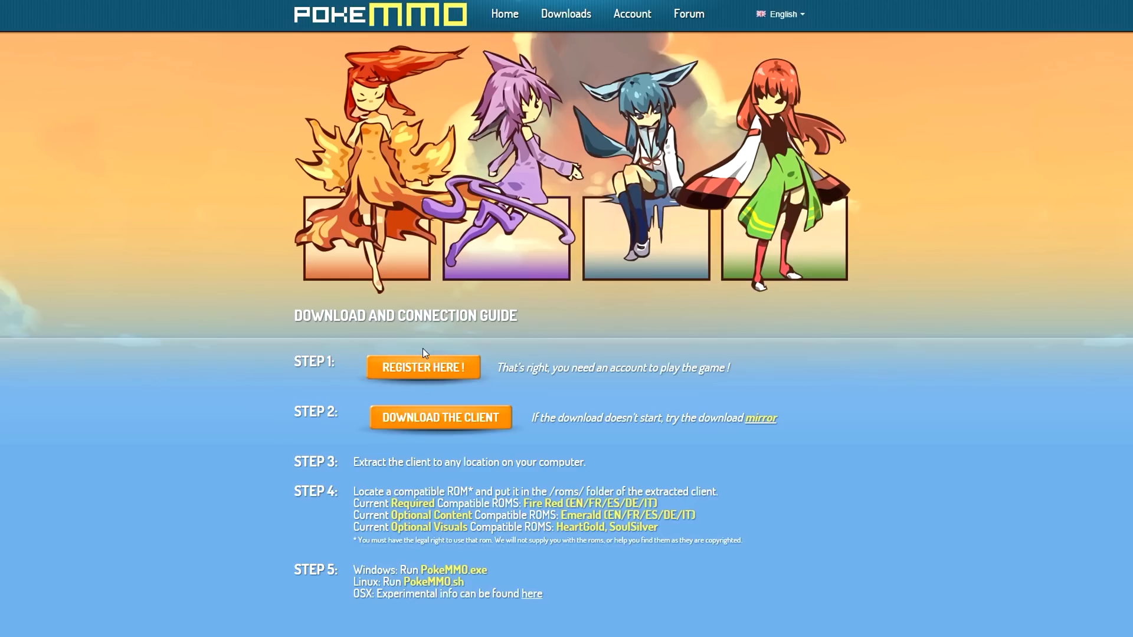
# Fill in and submit the registration form with username, email, matching passwords and captcha.
pyautogui.click(422, 367)
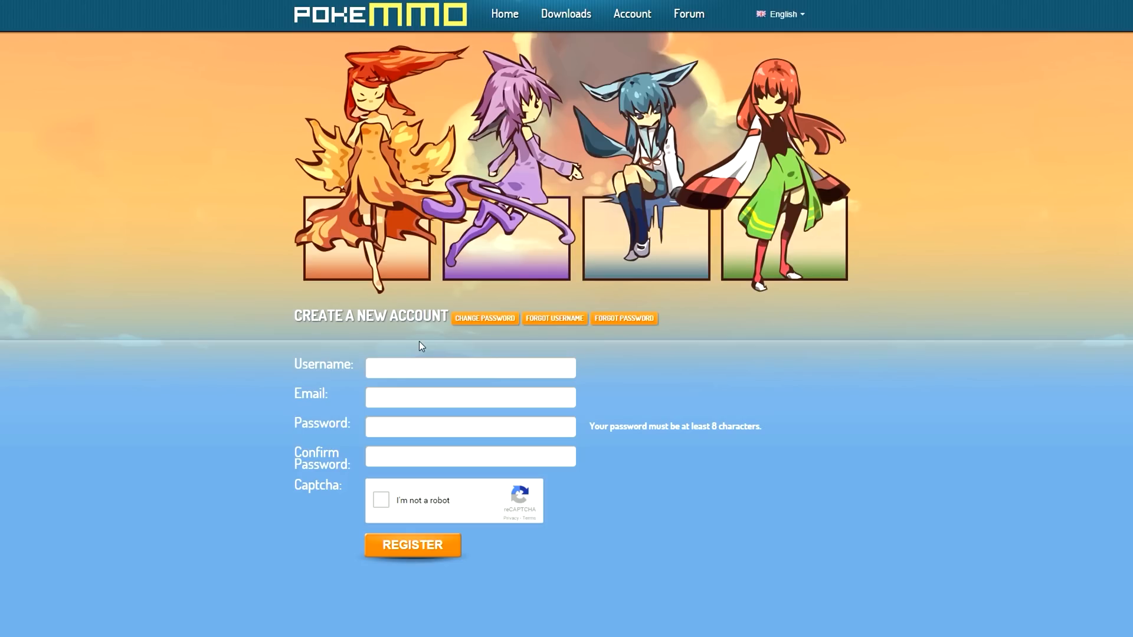
pyautogui.write('David2571')
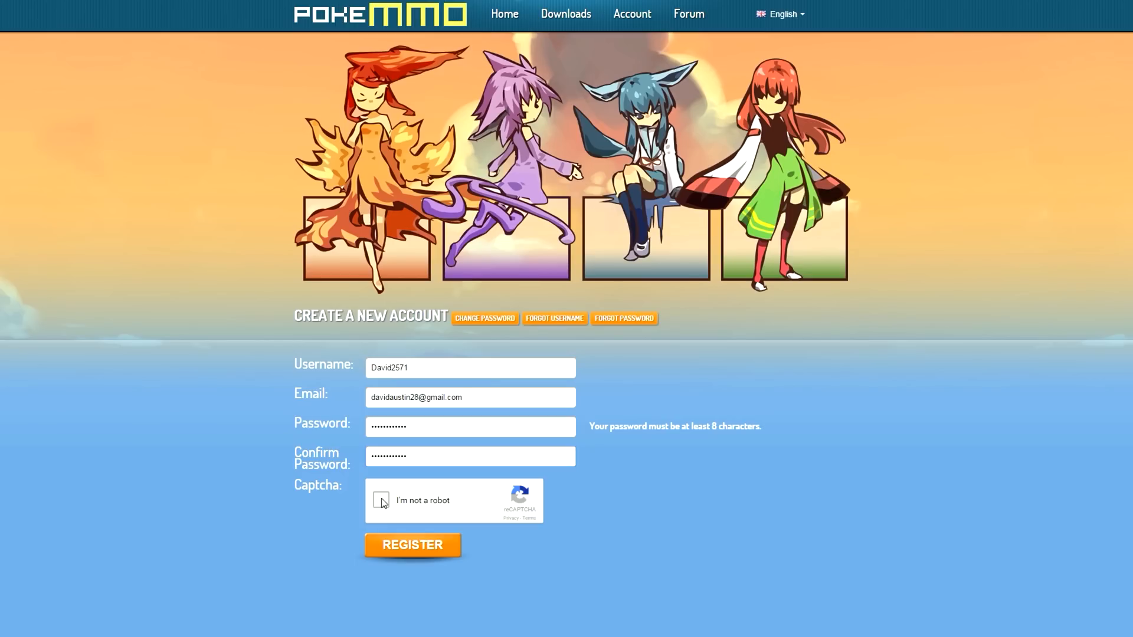
pyautogui.click(381, 500)
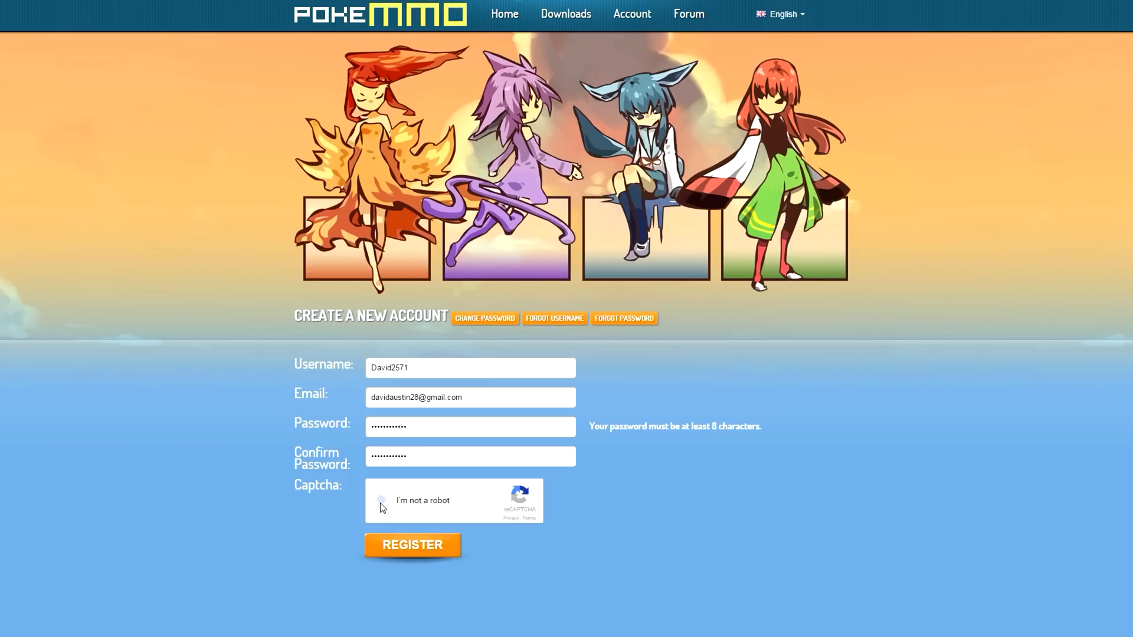
pyautogui.click(383, 500)
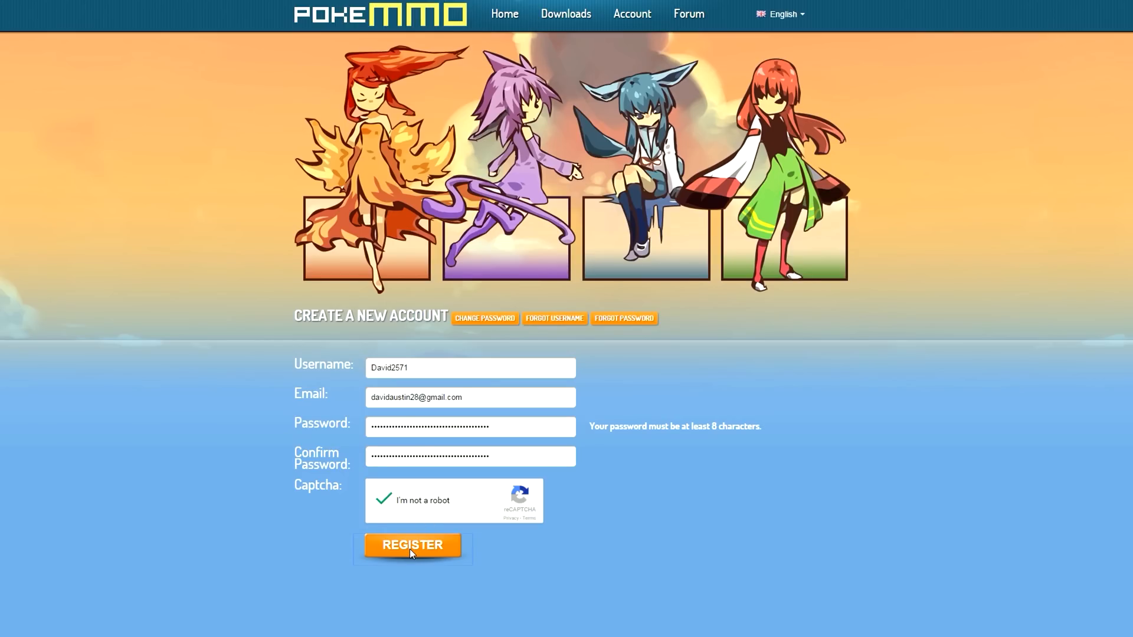
pyautogui.click(412, 545)
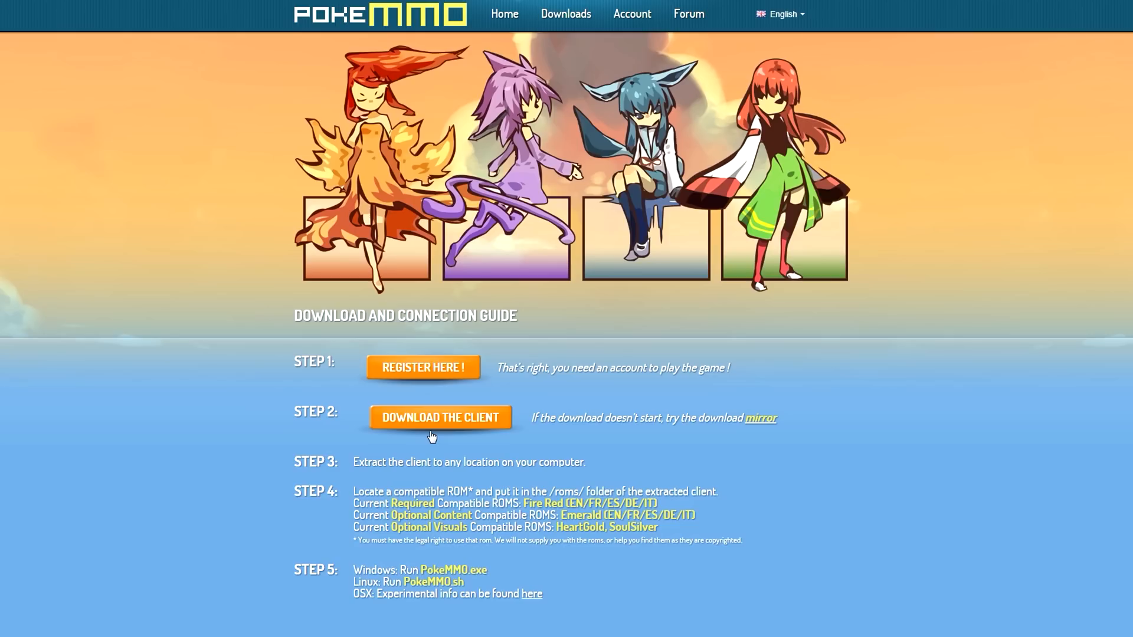
pyautogui.moveTo(440, 422)
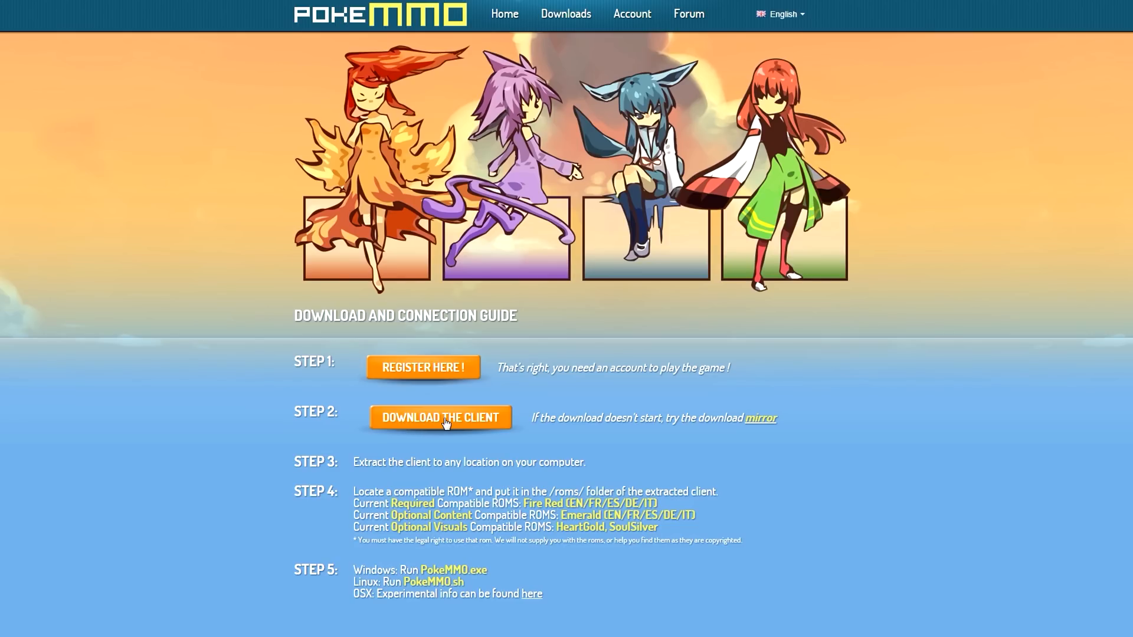
# Download PokeMMO-Client.zip from the PokeMMO downloads page.
pyautogui.click(439, 417)
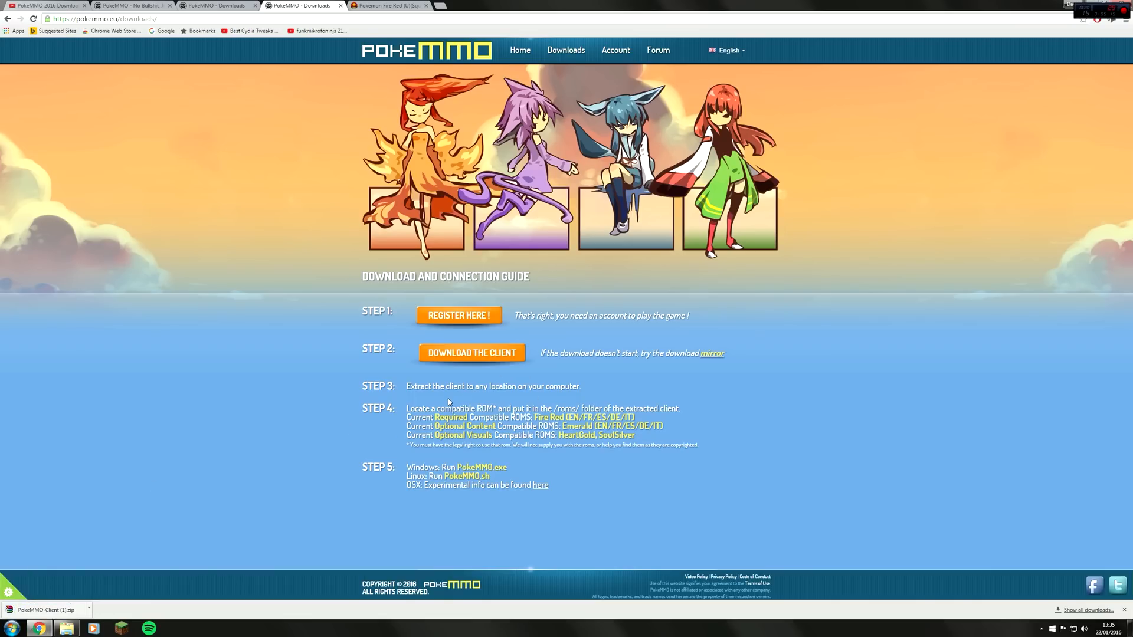
pyautogui.moveTo(444, 399)
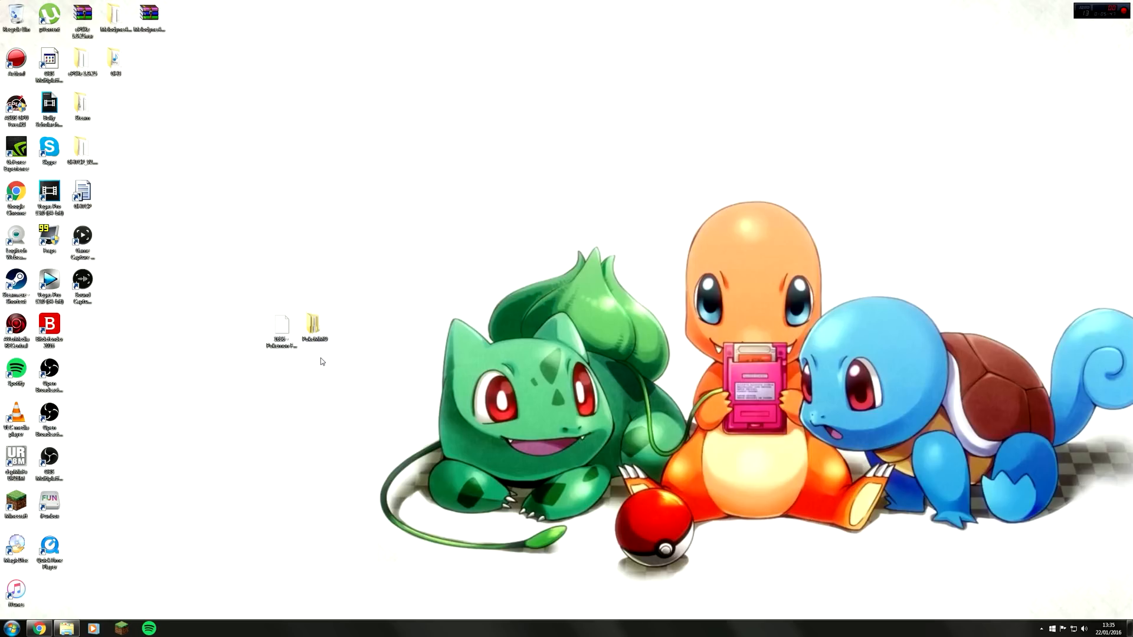
# Extract PokeMMO-Client.zip in place inside the desktop PokeMMO folder.
pyautogui.click(314, 325)
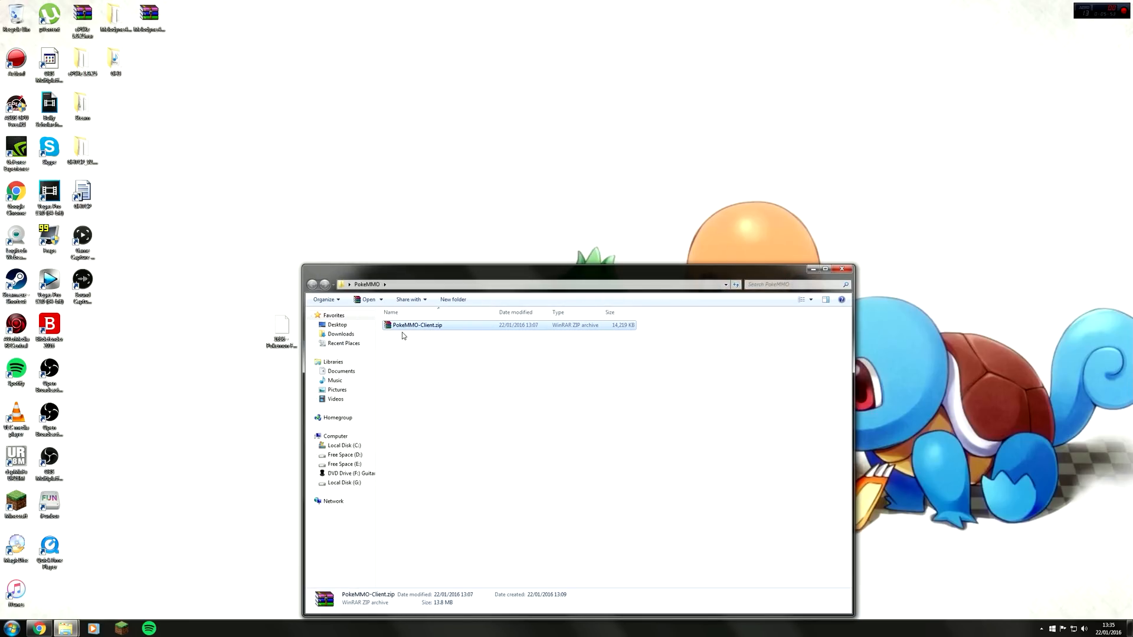
pyautogui.moveTo(505, 284); pyautogui.dragTo(506, 245)
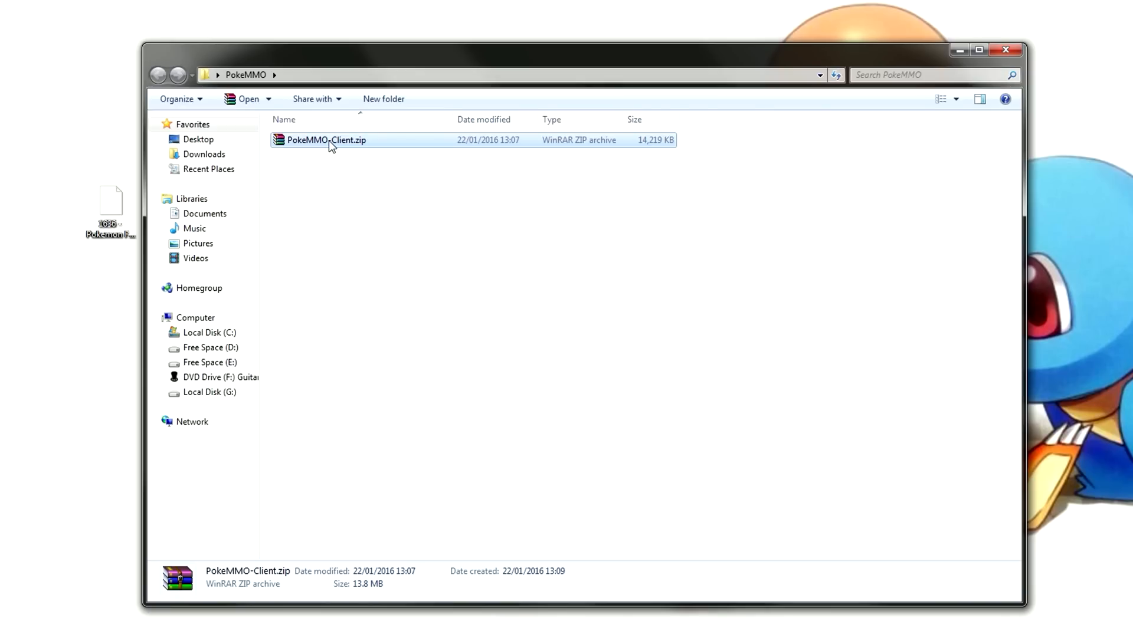
pyautogui.rightClick(326, 139)
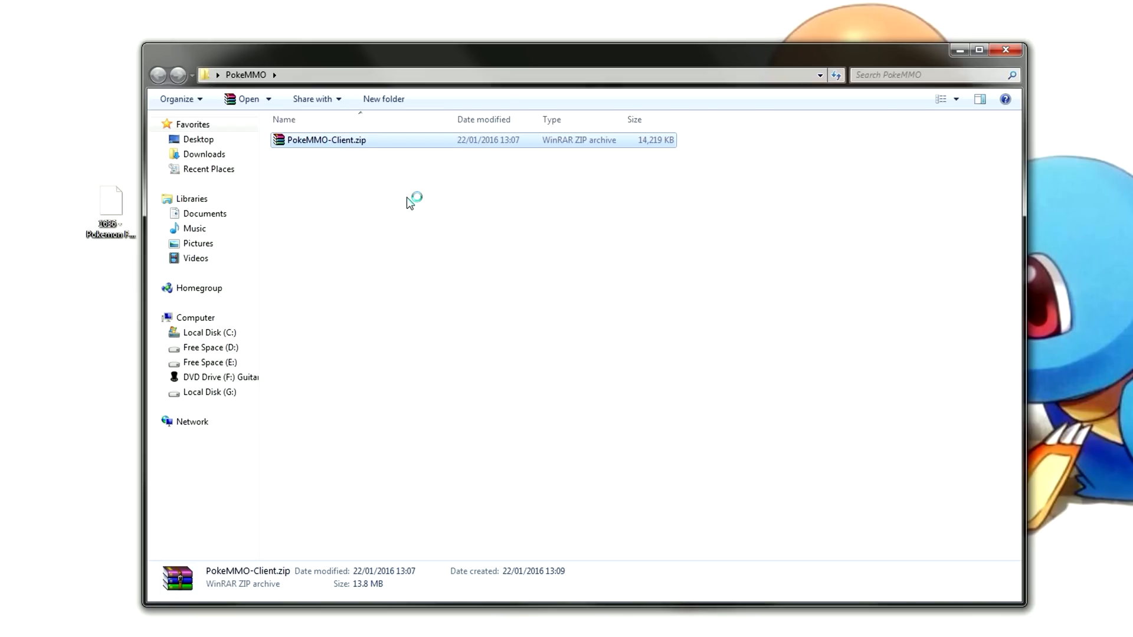
pyautogui.doubleClick(326, 139)
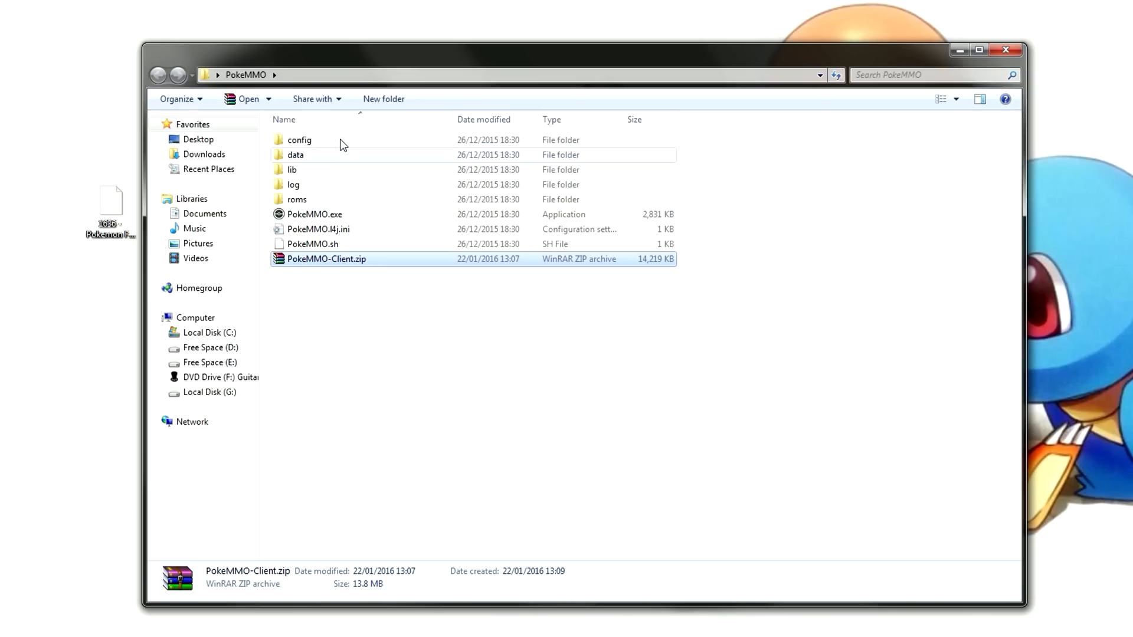
pyautogui.click(313, 244)
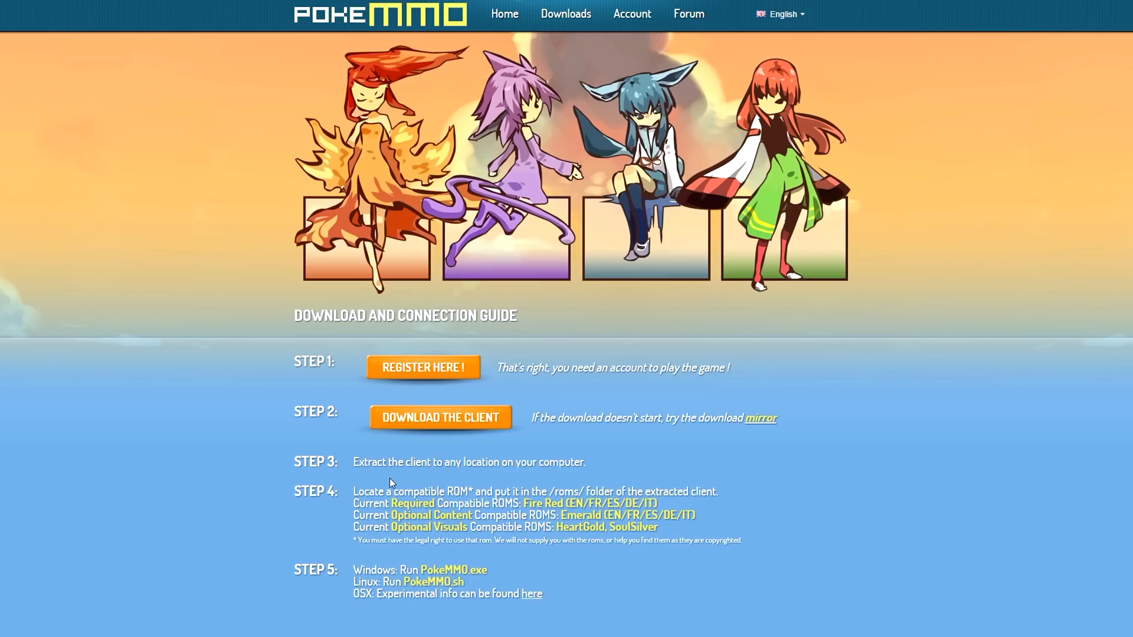
pyautogui.moveTo(386, 561)
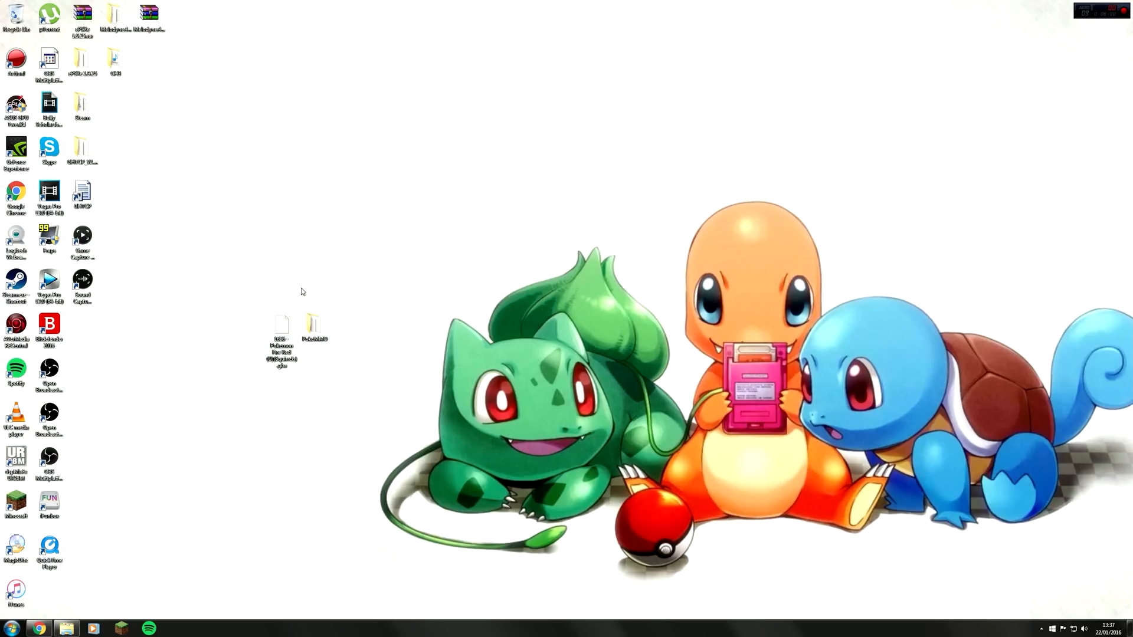
# Drag the Fire Red .gba ROM from the desktop into PokeMMO's roms folder.
pyautogui.click(281, 340)
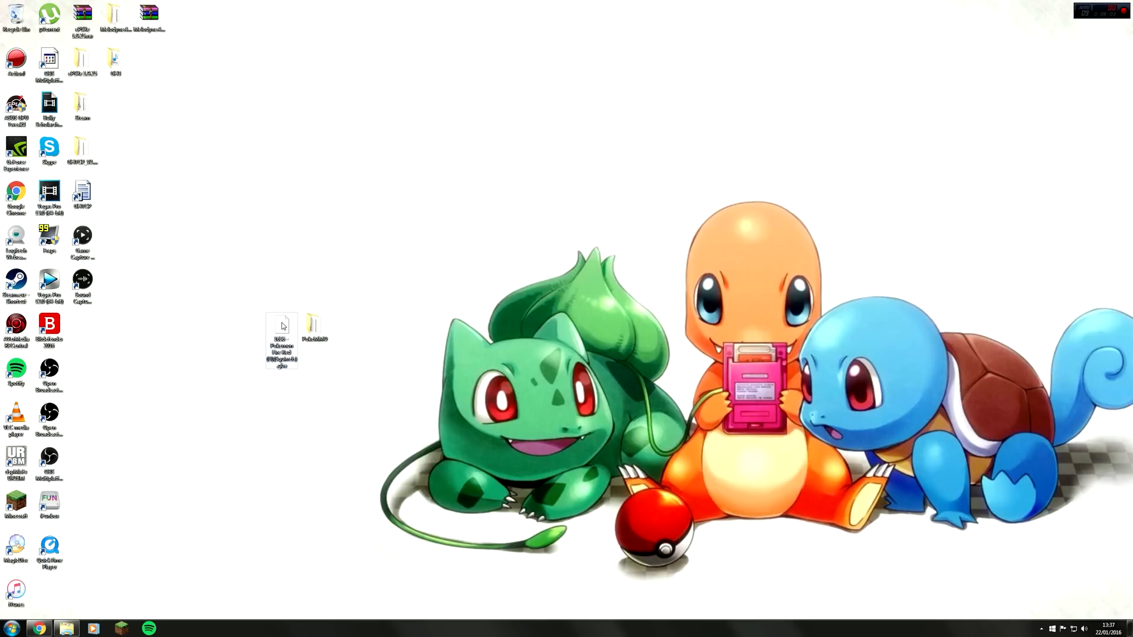
pyautogui.moveTo(312, 325)
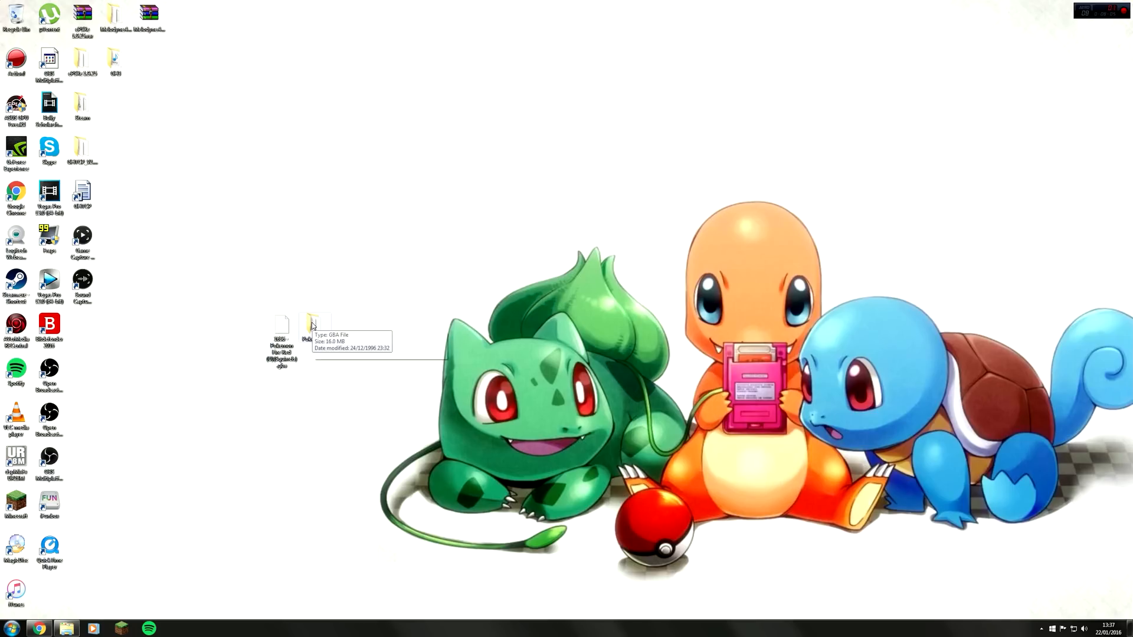
pyautogui.doubleClick(282, 340)
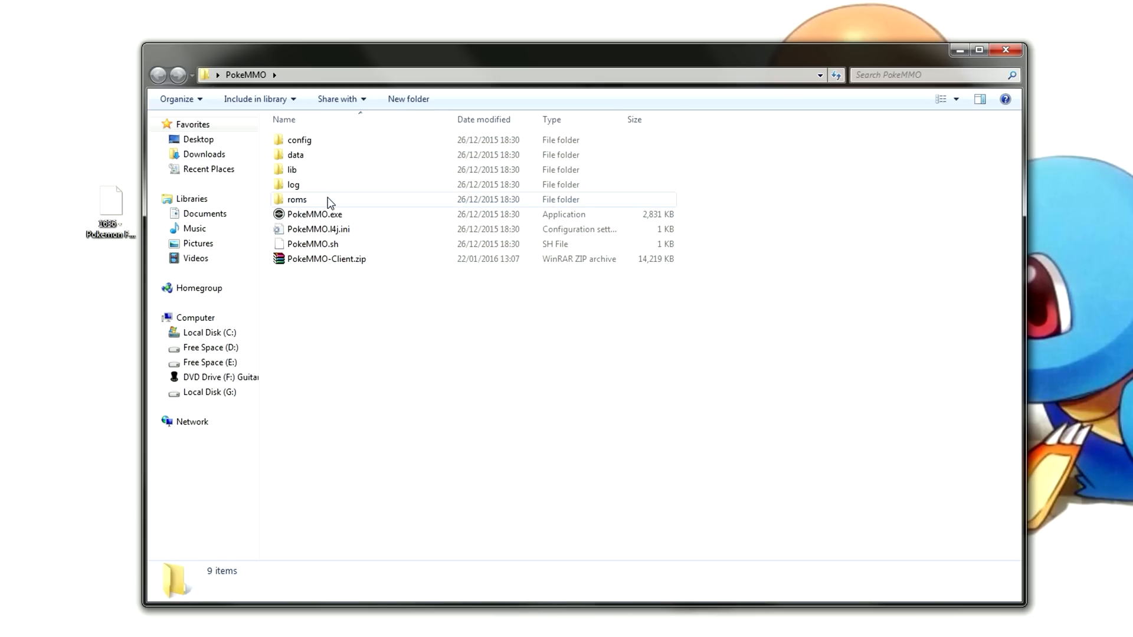
pyautogui.doubleClick(296, 199)
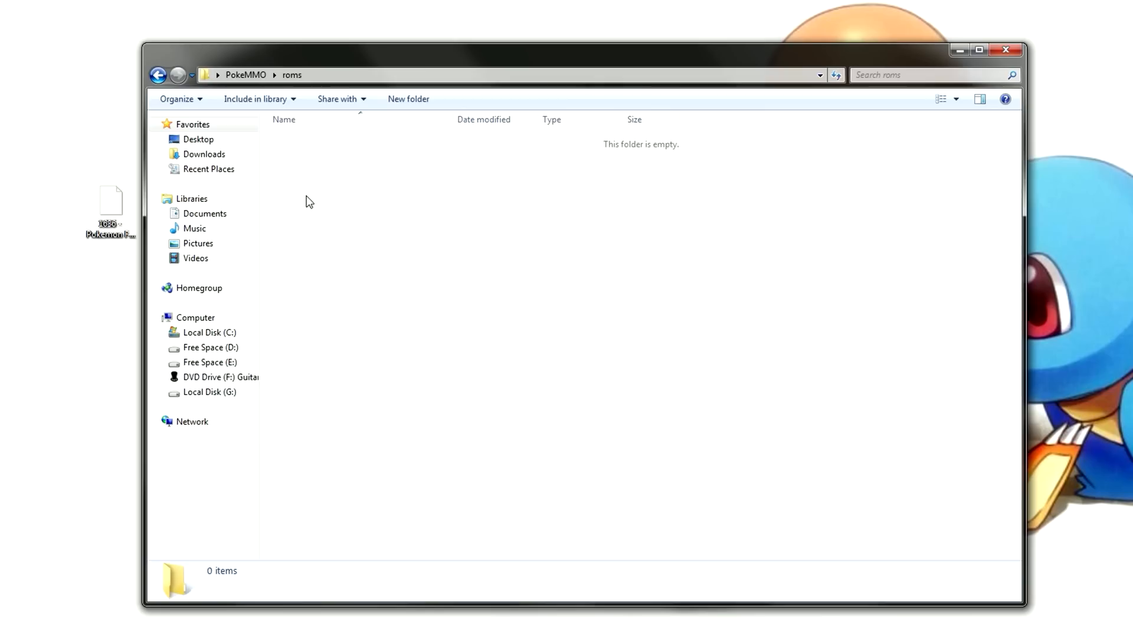
pyautogui.moveTo(505, 49); pyautogui.dragTo(553, 59)
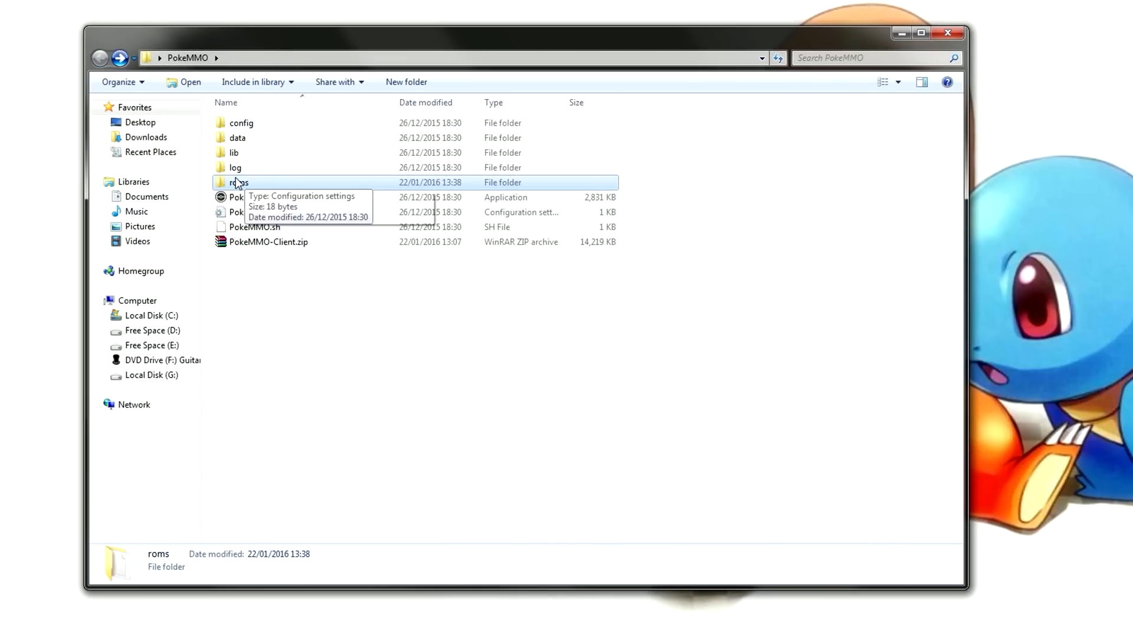
# Run PokeMMO.exe as administrator.
pyautogui.click(256, 198)
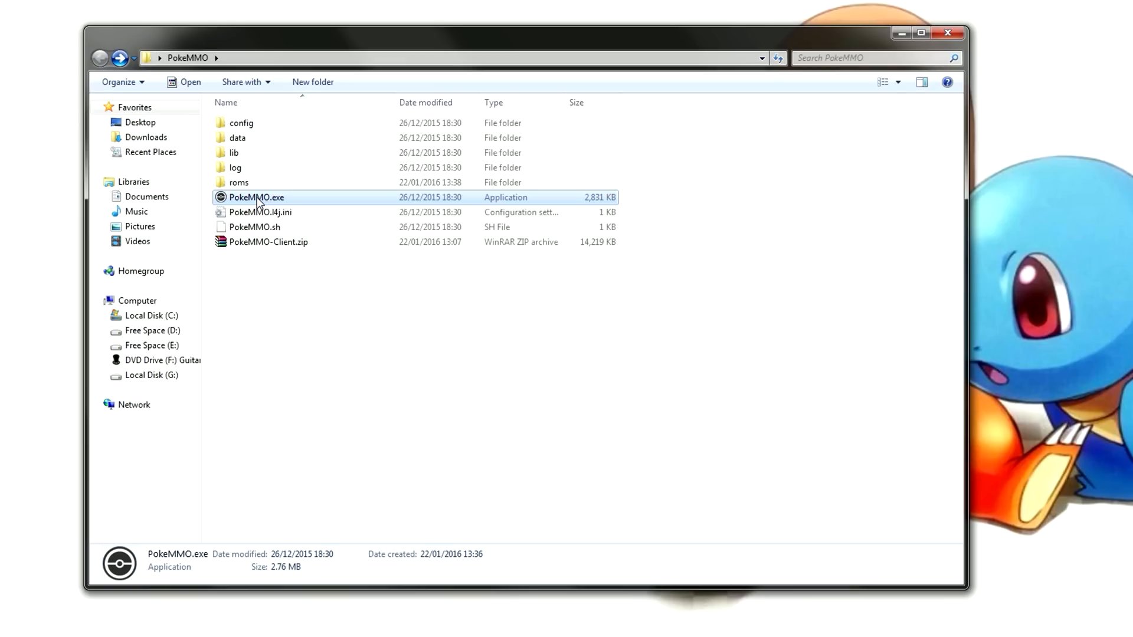
pyautogui.rightClick(255, 197)
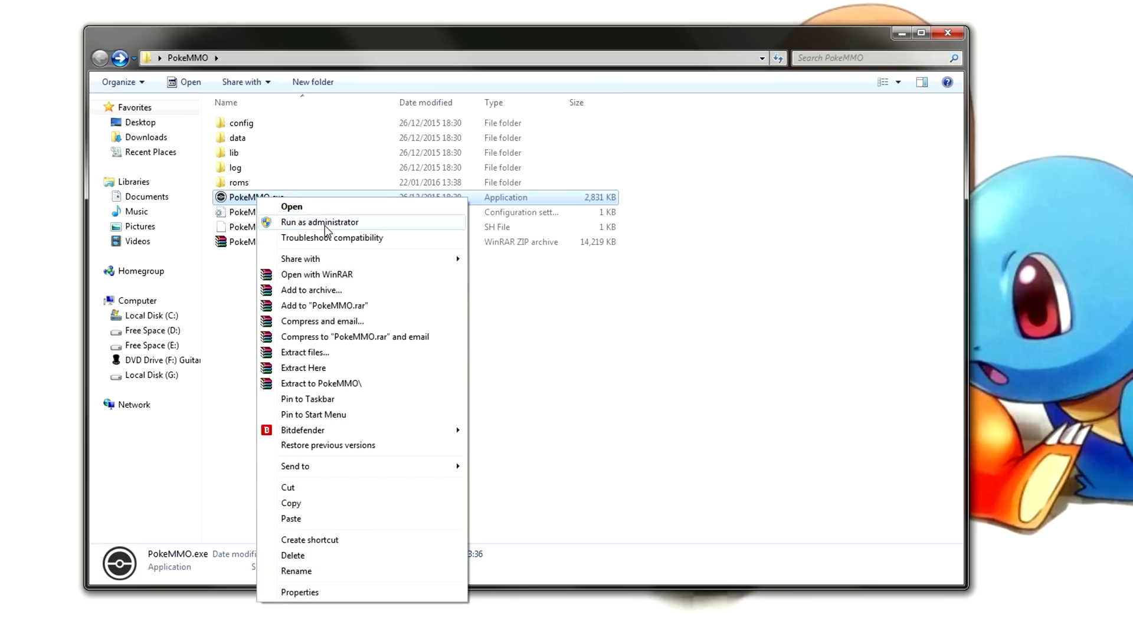
pyautogui.click(291, 206)
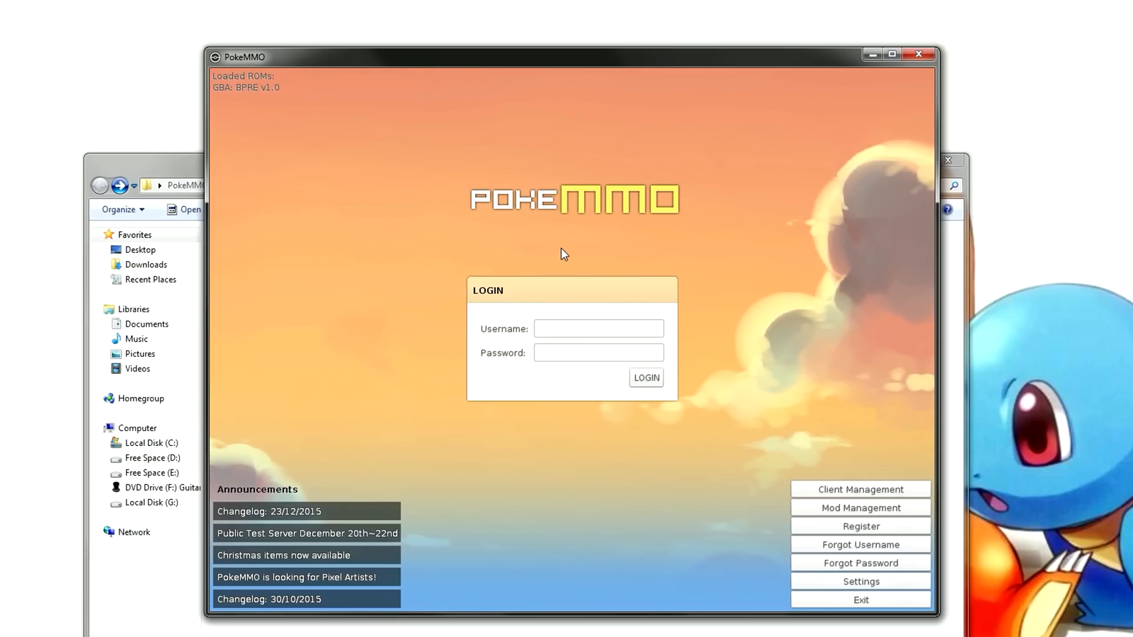
pyautogui.moveTo(574, 242)
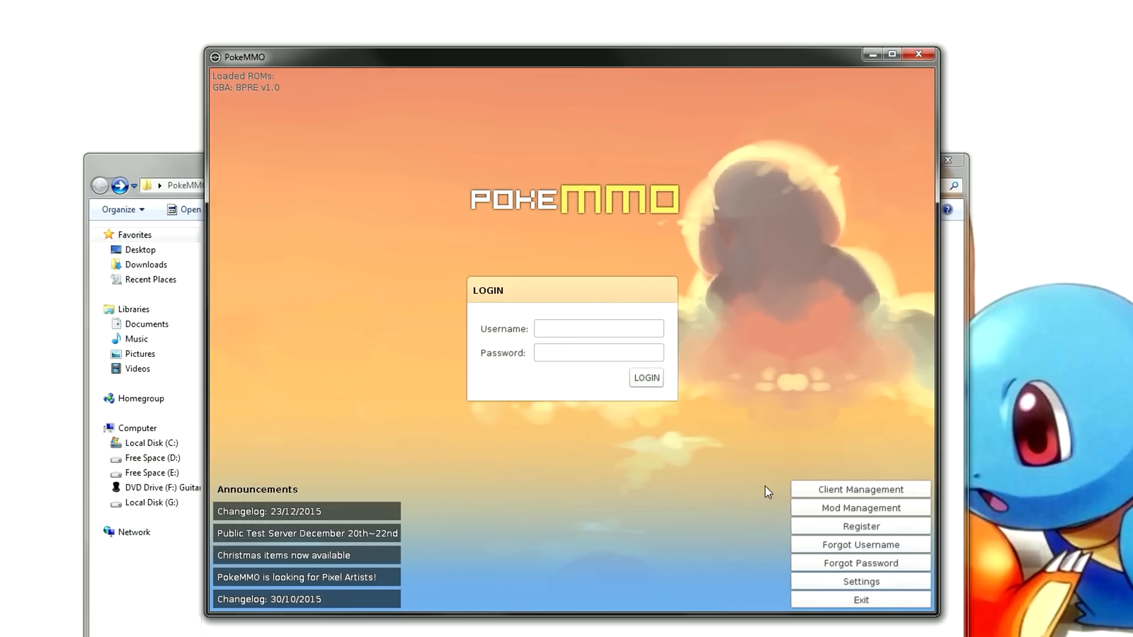
pyautogui.click(861, 582)
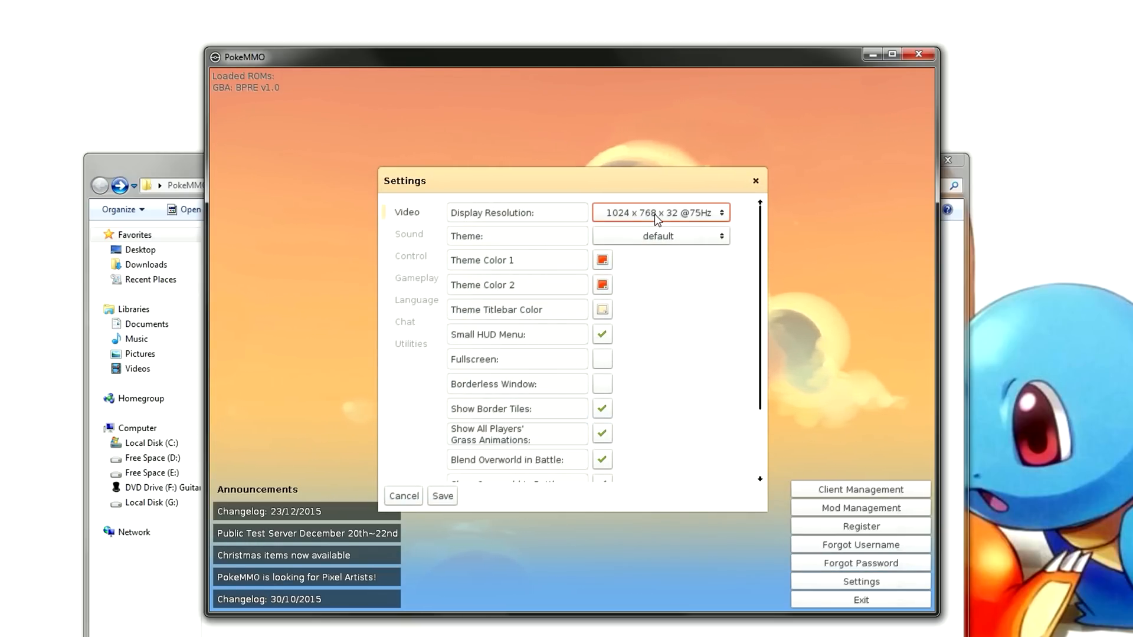
pyautogui.click(657, 213)
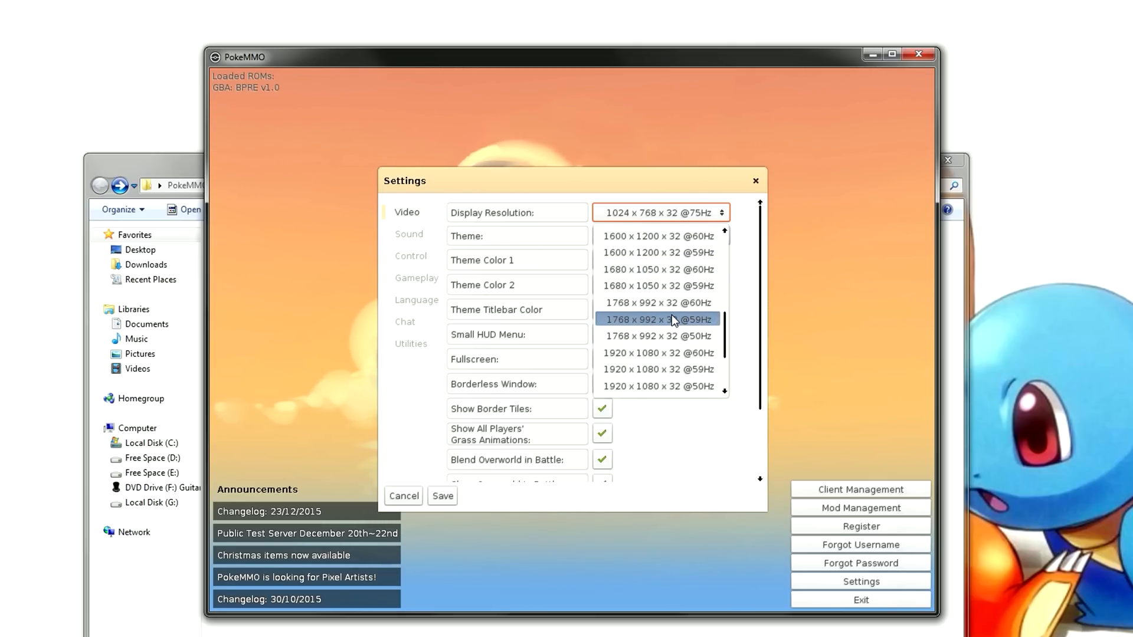
pyautogui.scroll(-3)
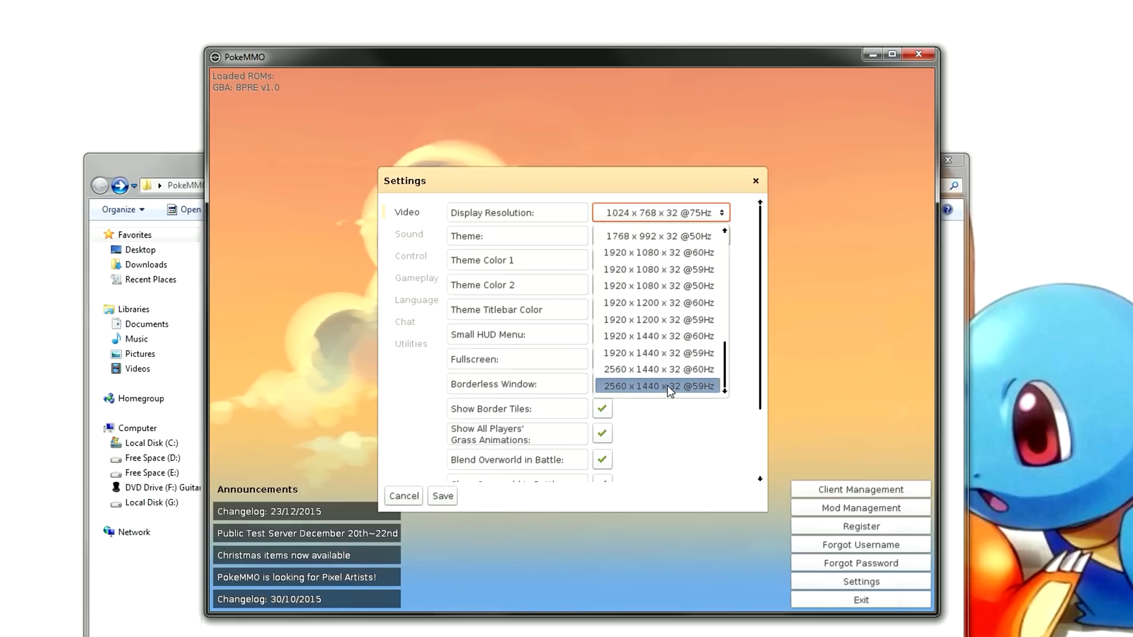
pyautogui.click(658, 386)
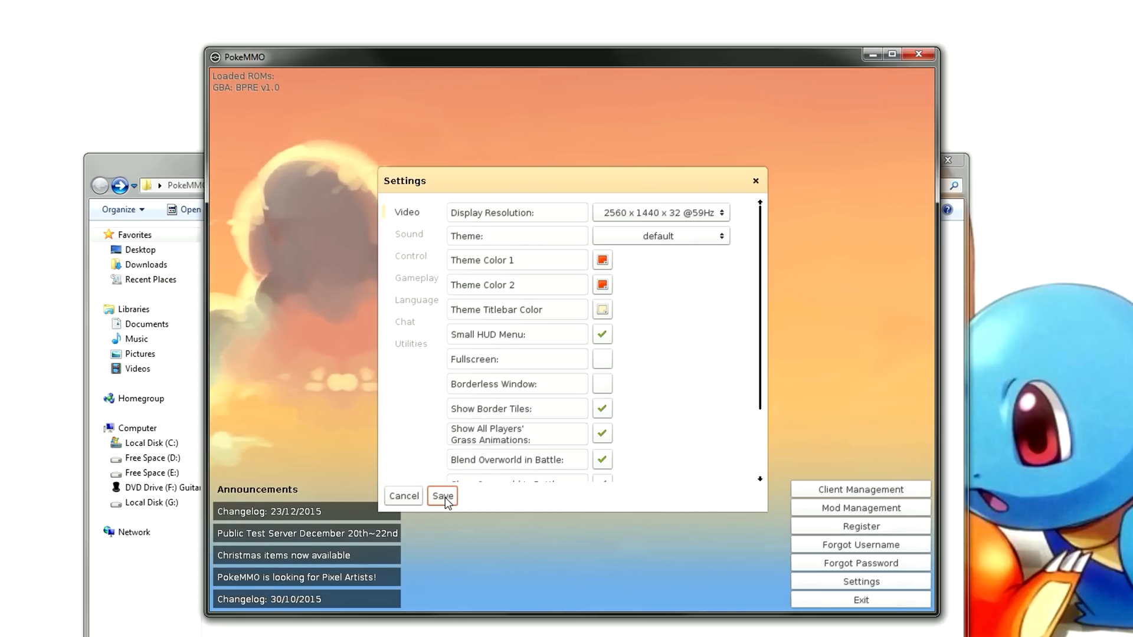
pyautogui.click(442, 496)
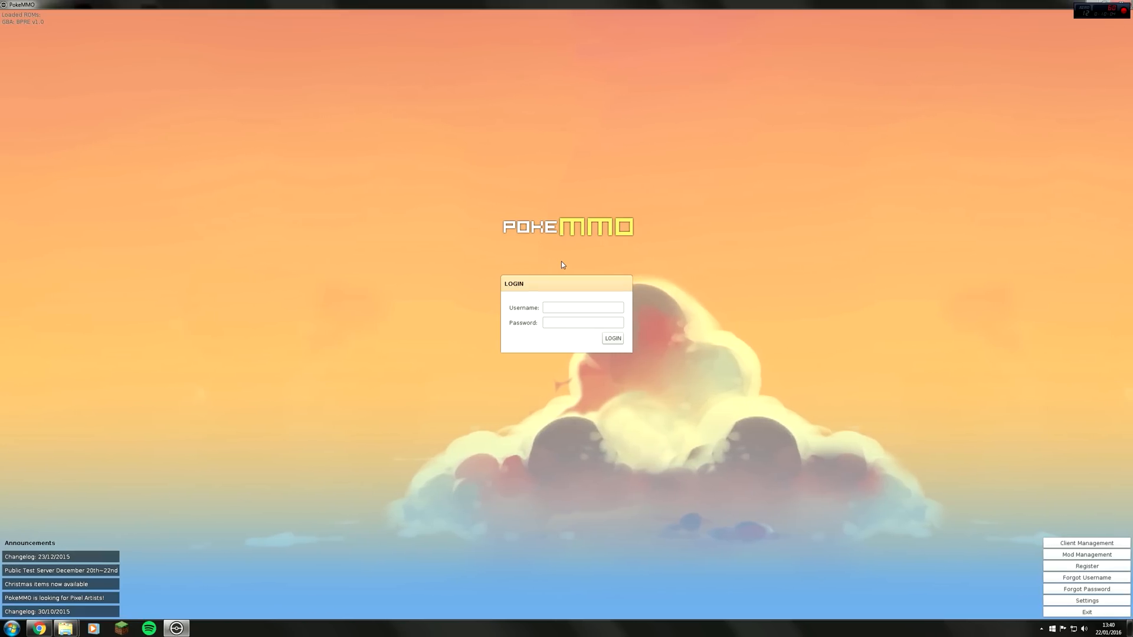
# Enter the account username and password to log in.
pyautogui.click(583, 308)
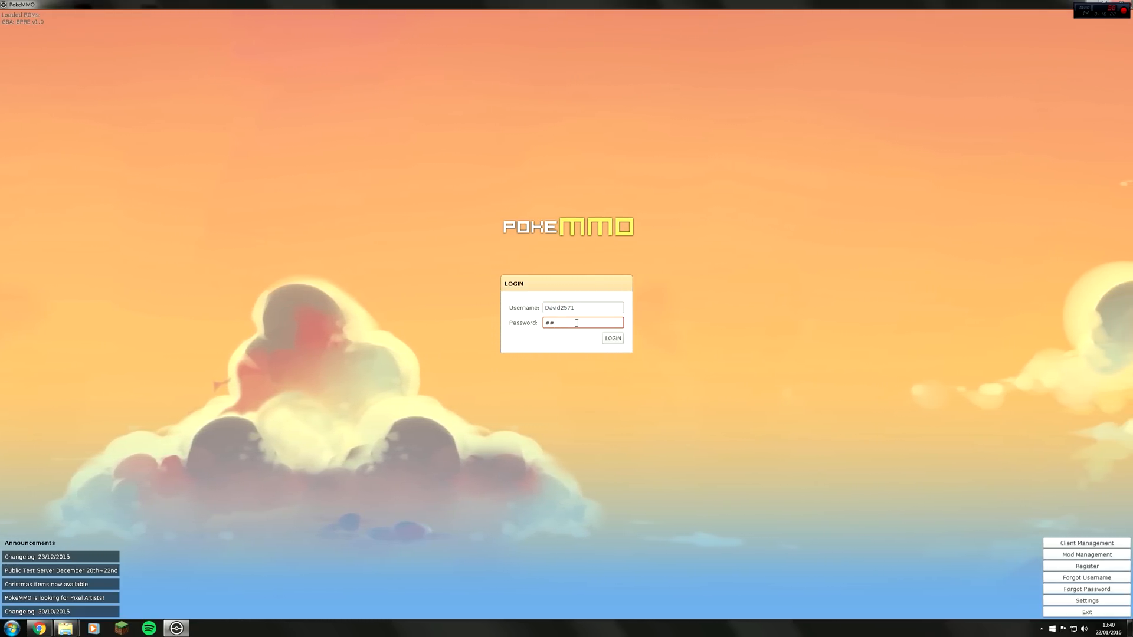
pyautogui.click(612, 338)
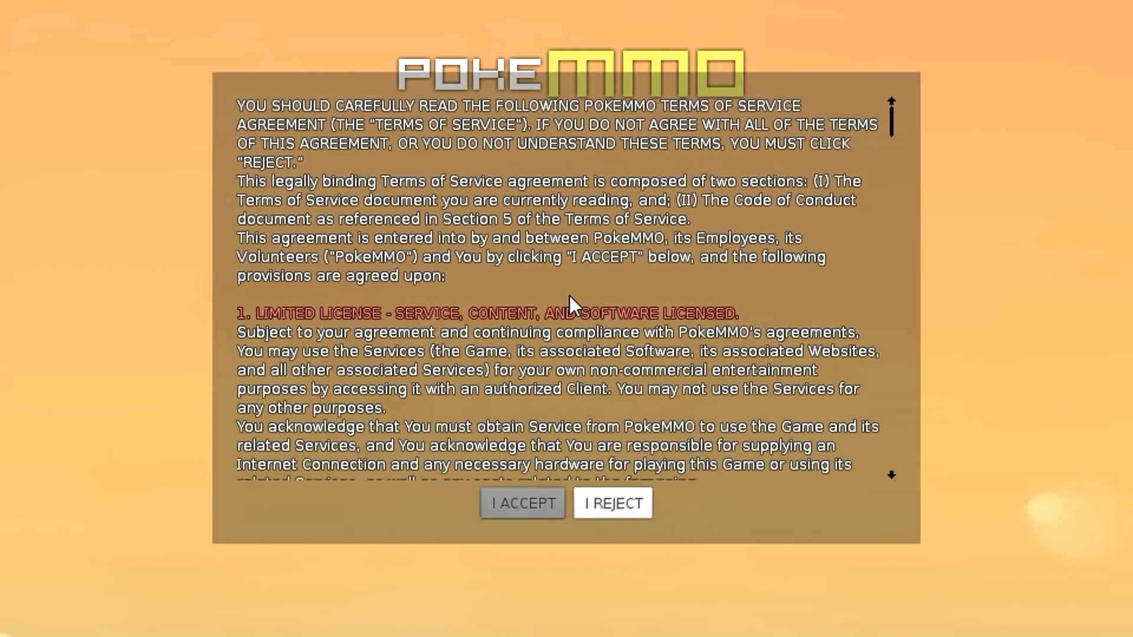
# Scroll through the Terms of Service and accept them.
pyautogui.scroll(-3)
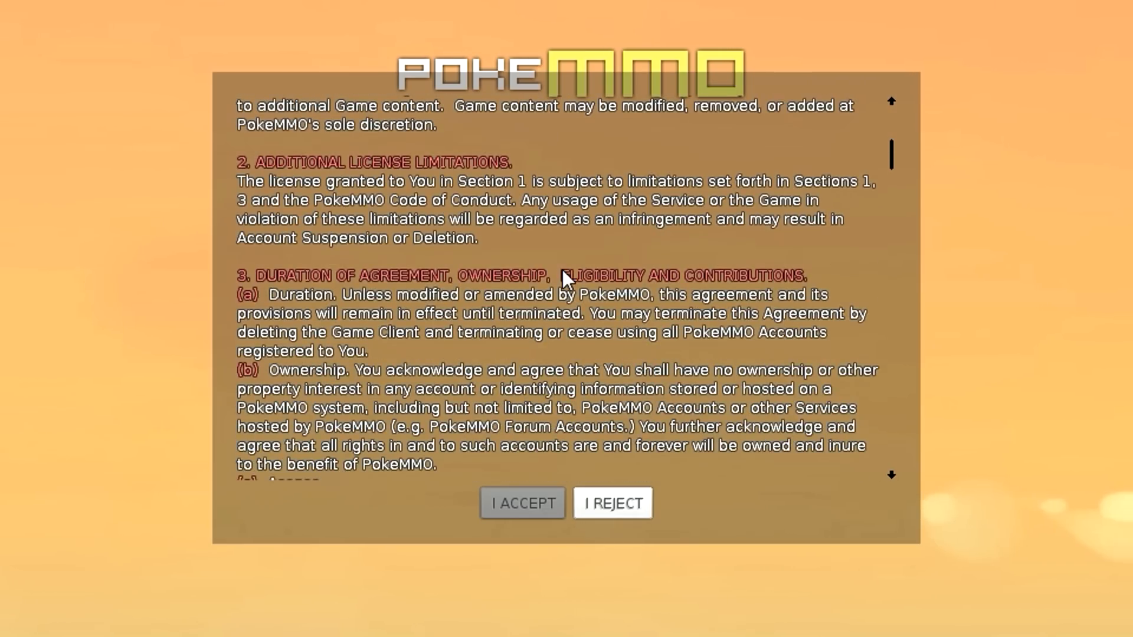
pyautogui.scroll(-3)
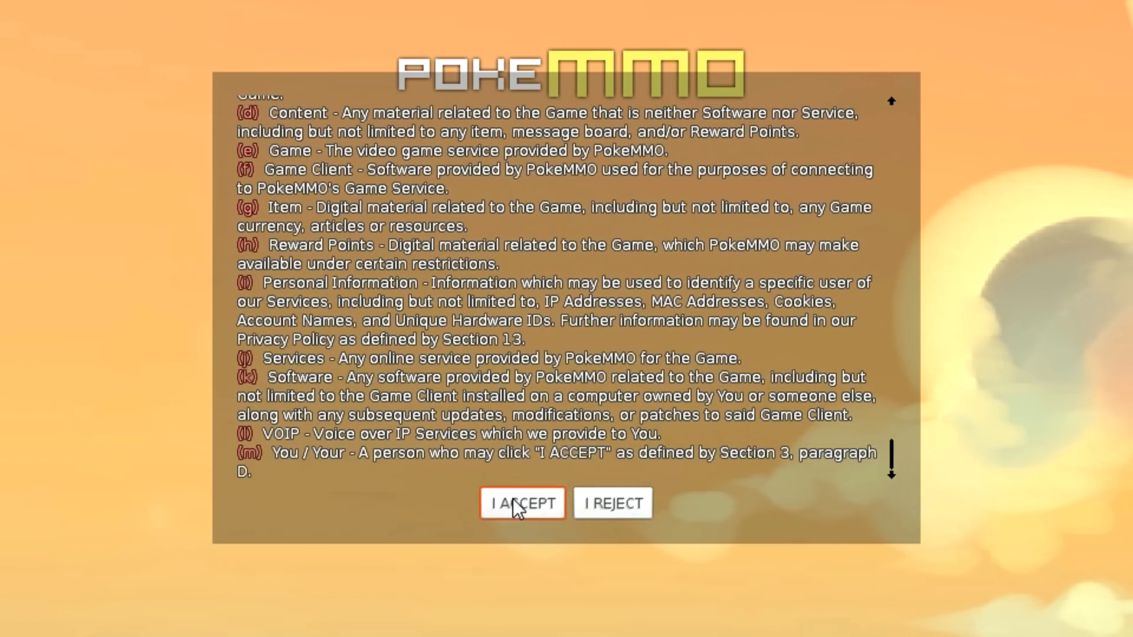
pyautogui.click(522, 503)
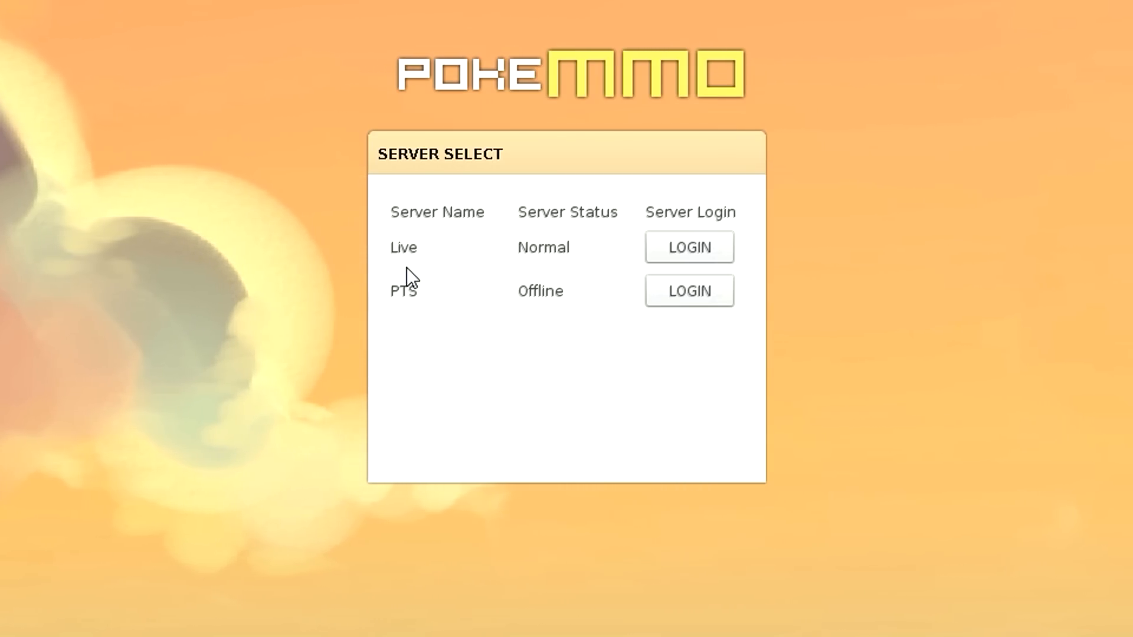
# Log in to Live and create character DavidAustin with spiked hair, calm eyes and a top.
pyautogui.click(688, 247)
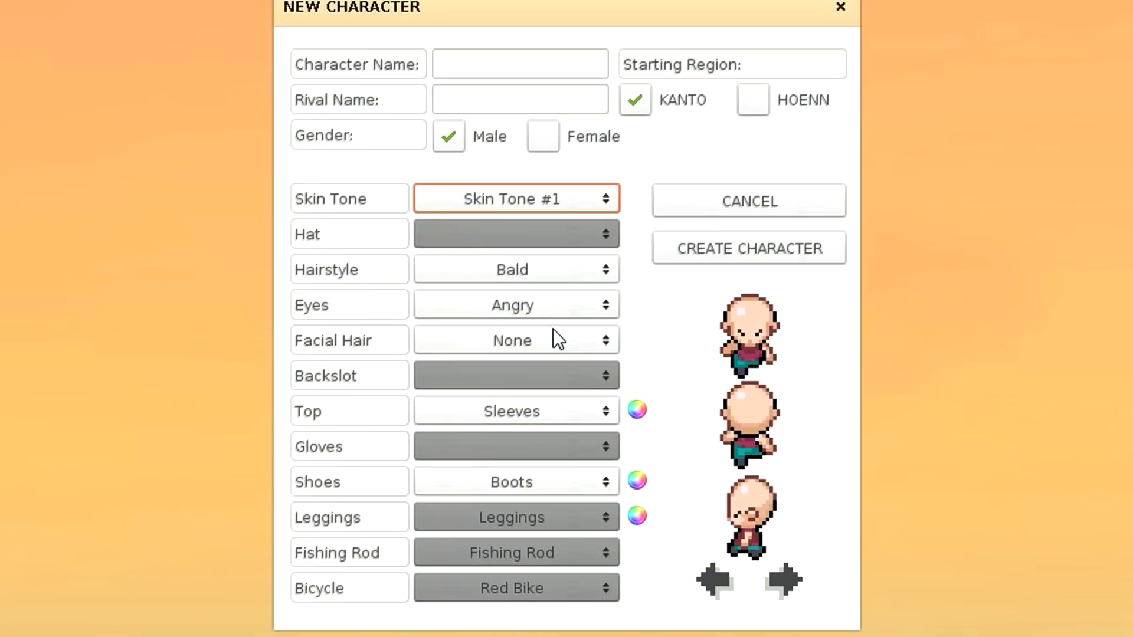
pyautogui.moveTo(671, 174)
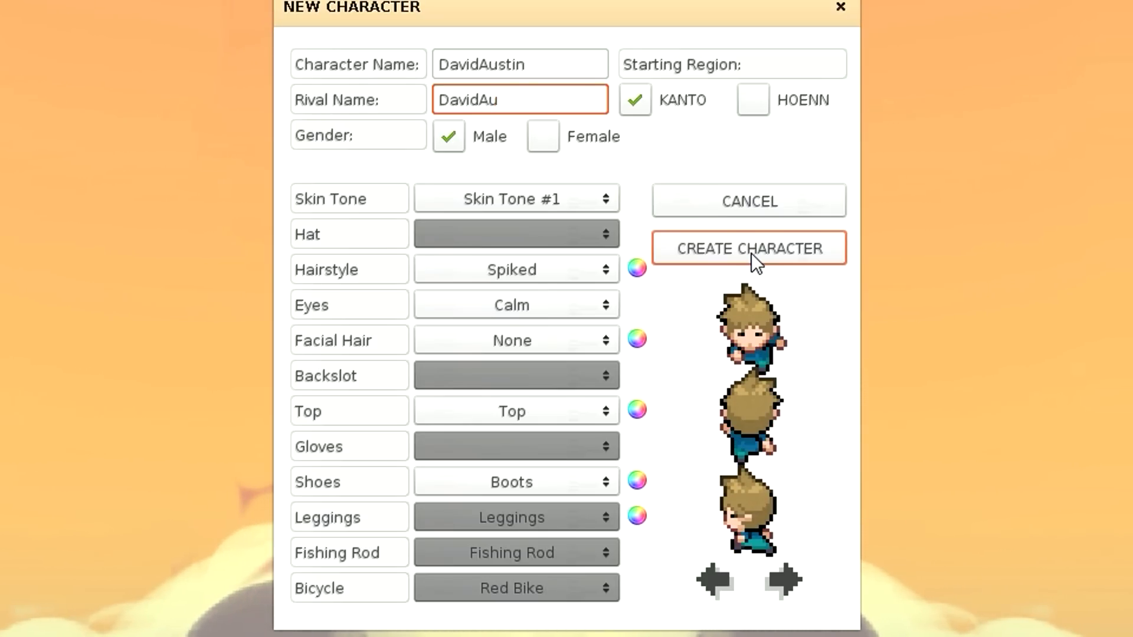
pyautogui.click(747, 248)
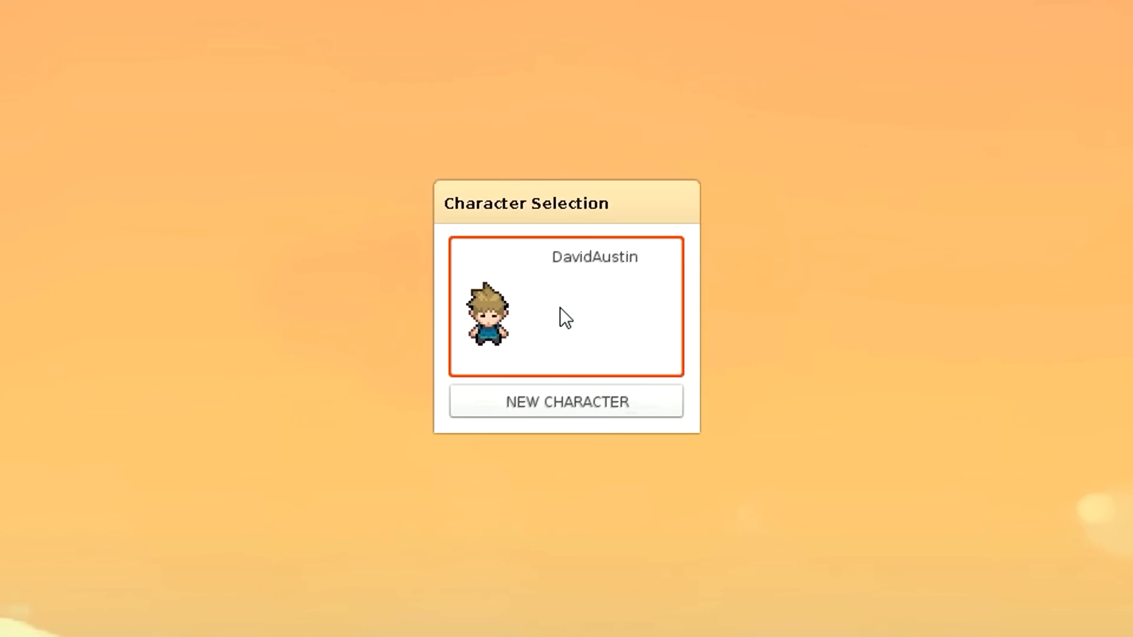